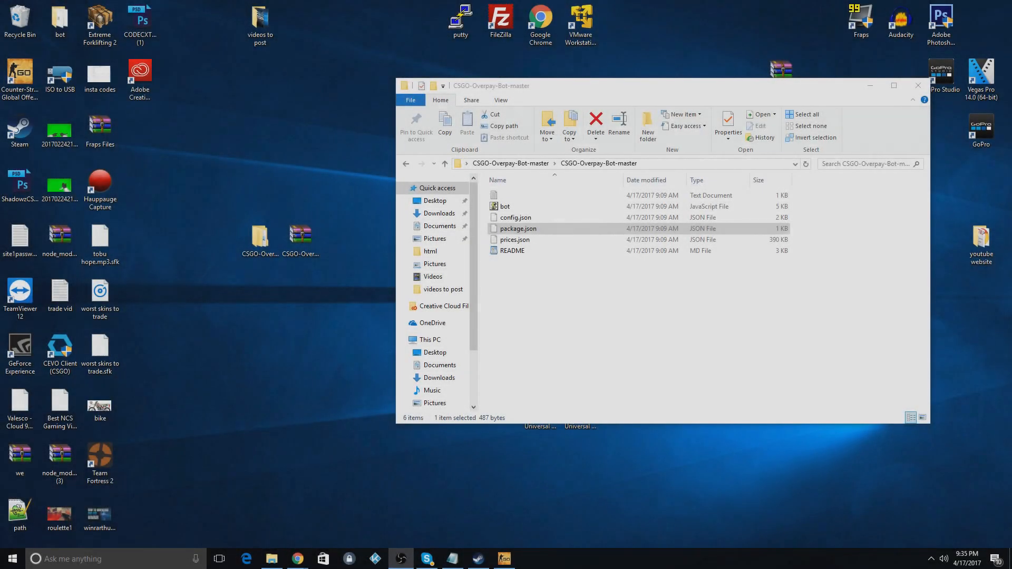
- Open README in WordPad and scroll through its setup steps and Config elements notes
left_click(300, 240)
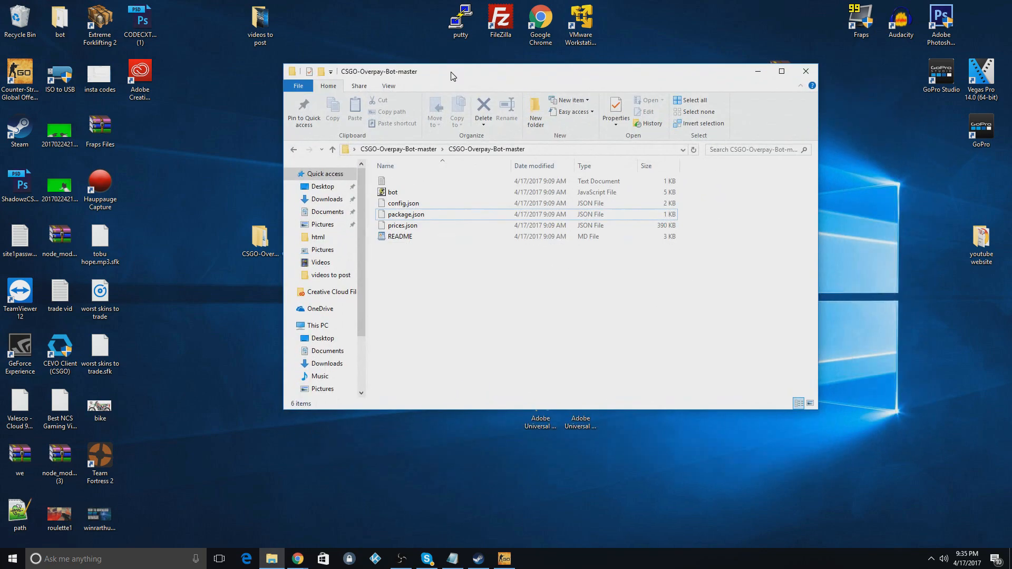
left_click(400, 236)
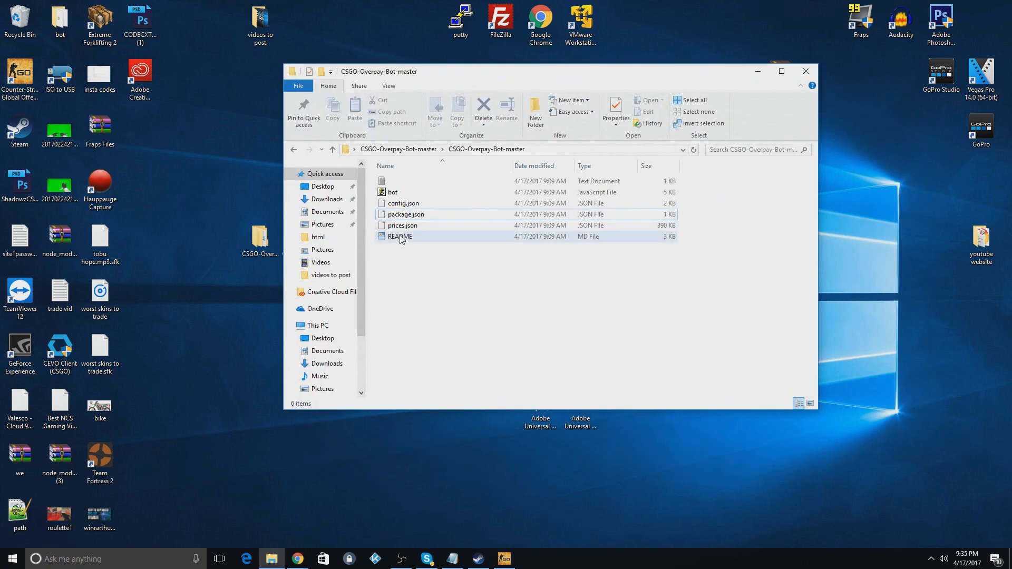
double_click(400, 236)
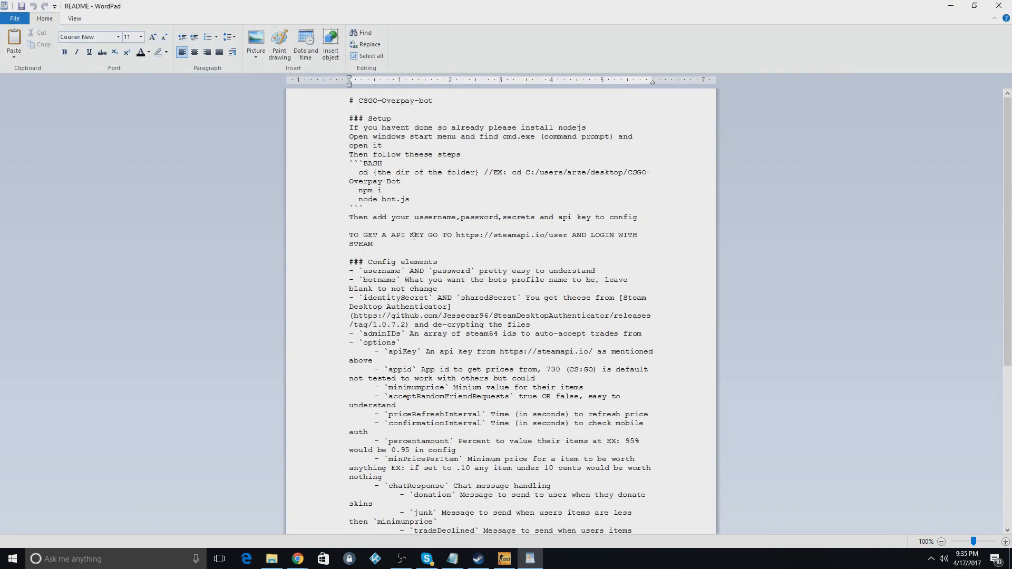
scroll("down", 3)
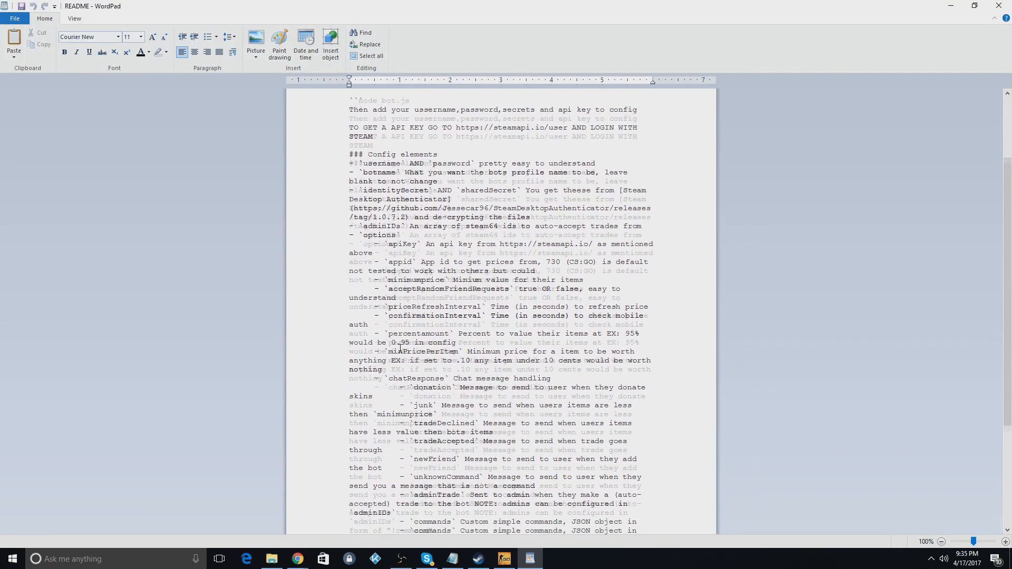
scroll("down", 3)
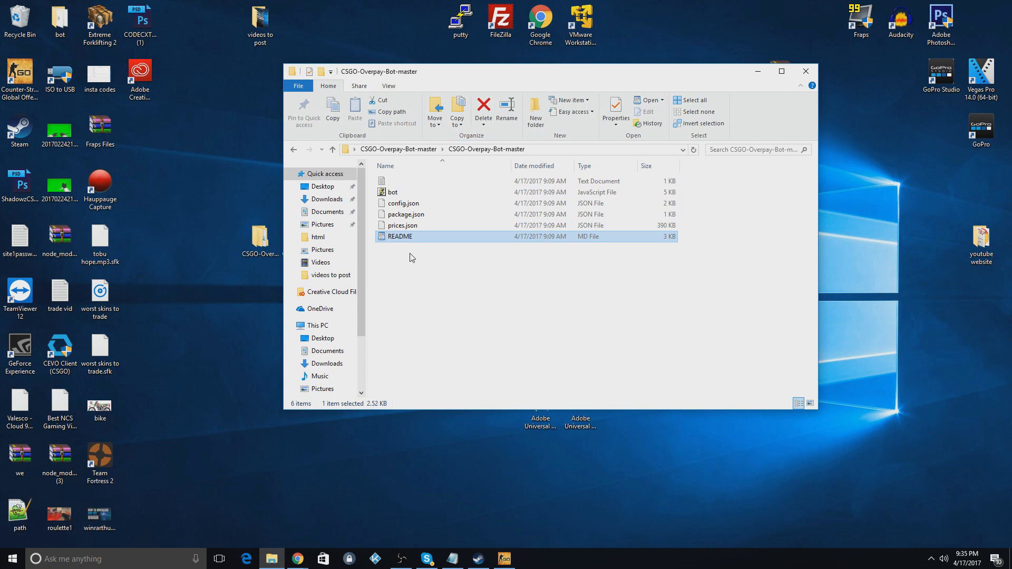
mouse_move(414, 225)
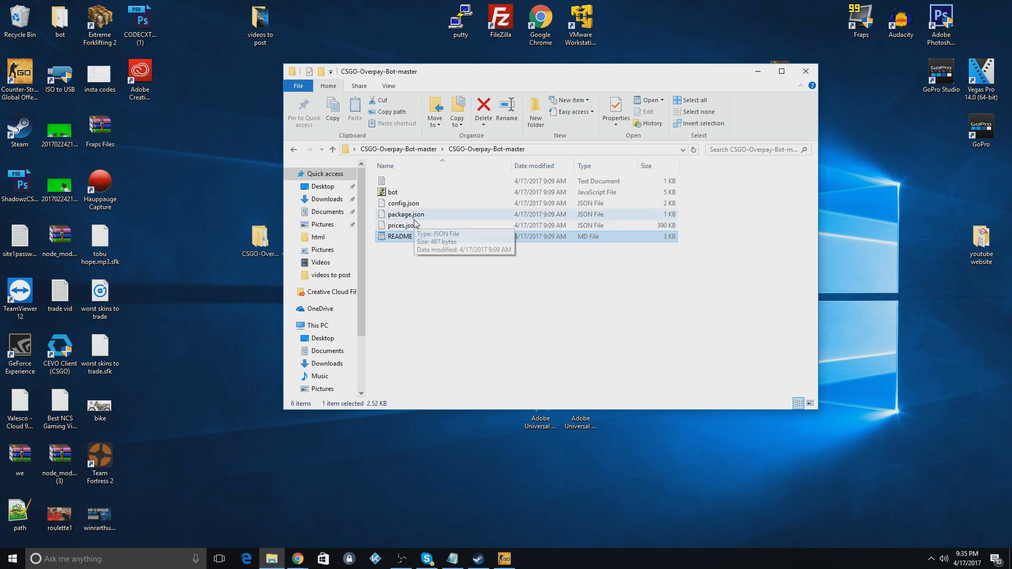
- Open config.json from the project folder with Edit with Notepad++
left_click(402, 203)
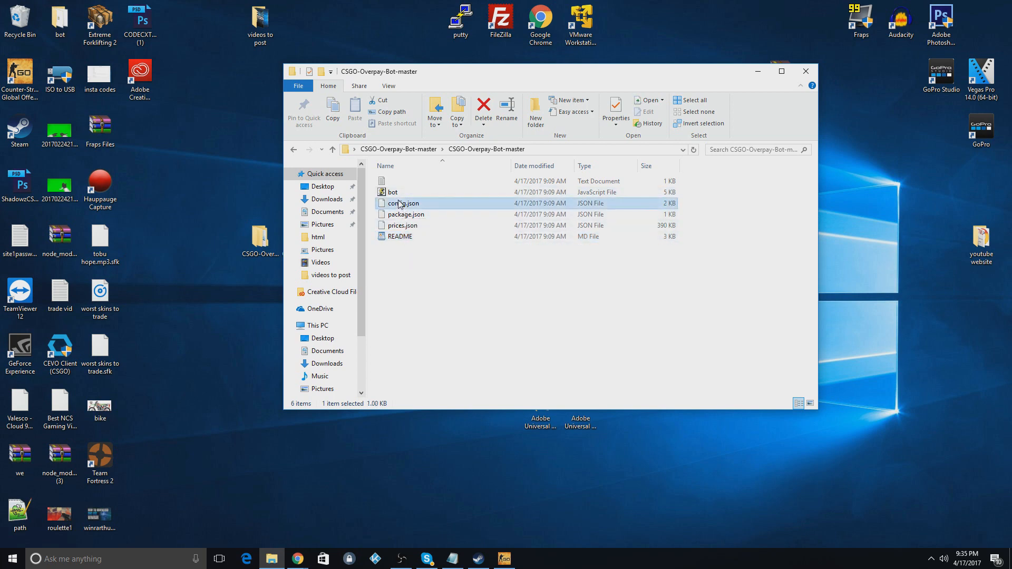
right_click(403, 204)
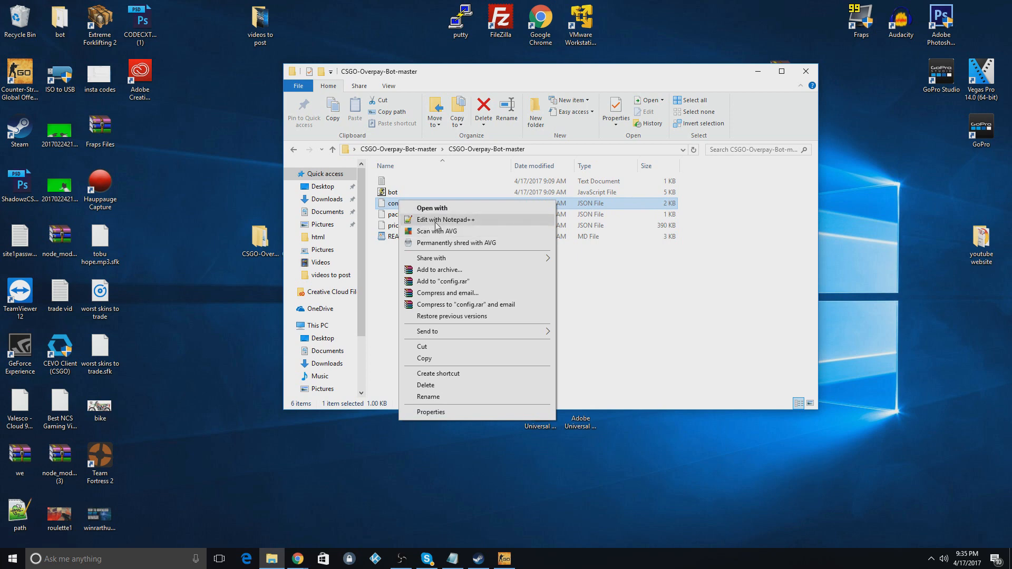
left_click(445, 220)
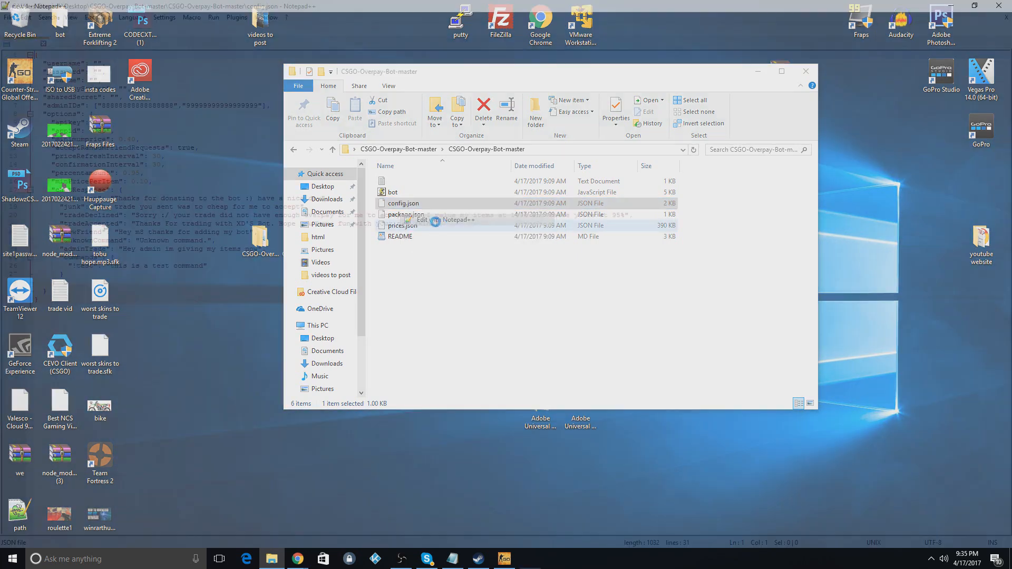
- Maximize Notepad++ and select the first placeholder admin ID on the adminIDs line
double_click(403, 204)
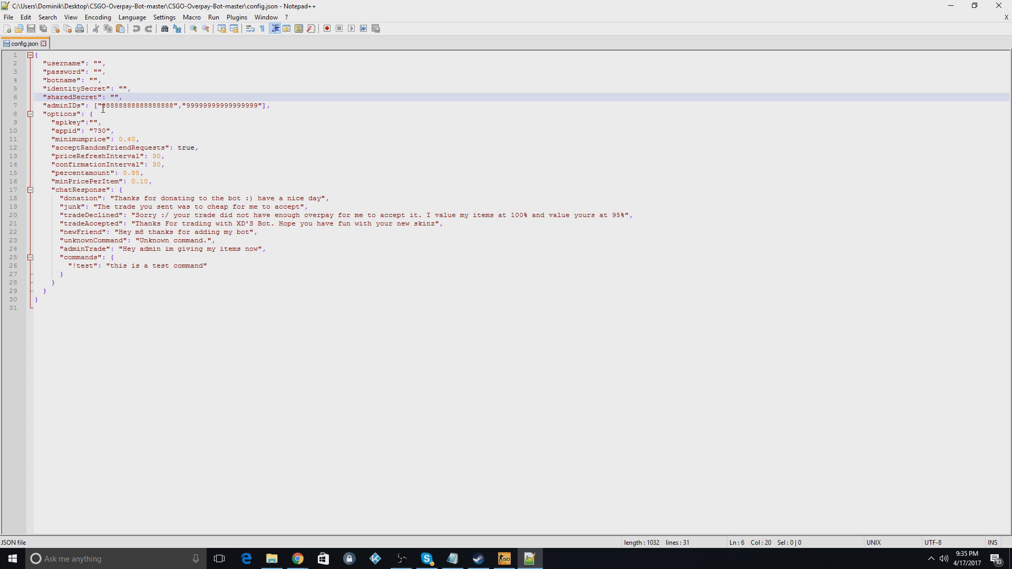
double_click(136, 104)
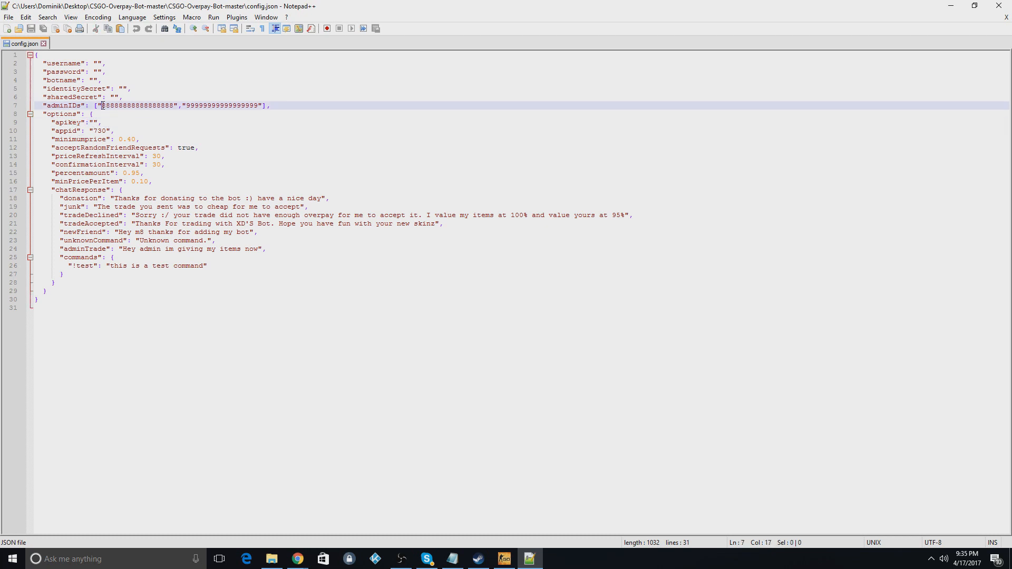
left_click_drag(103, 105, 174, 106)
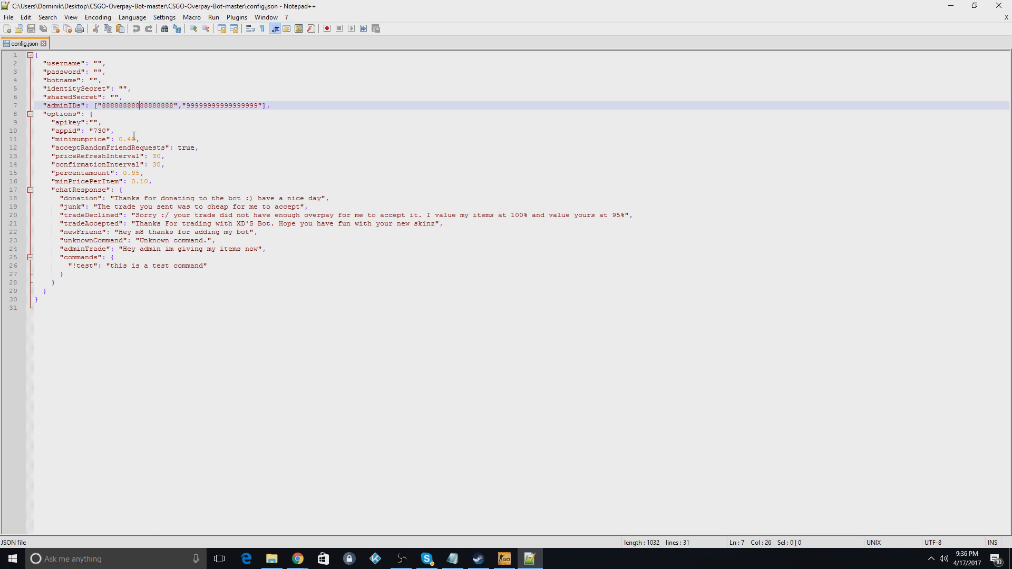
left_click(128, 139)
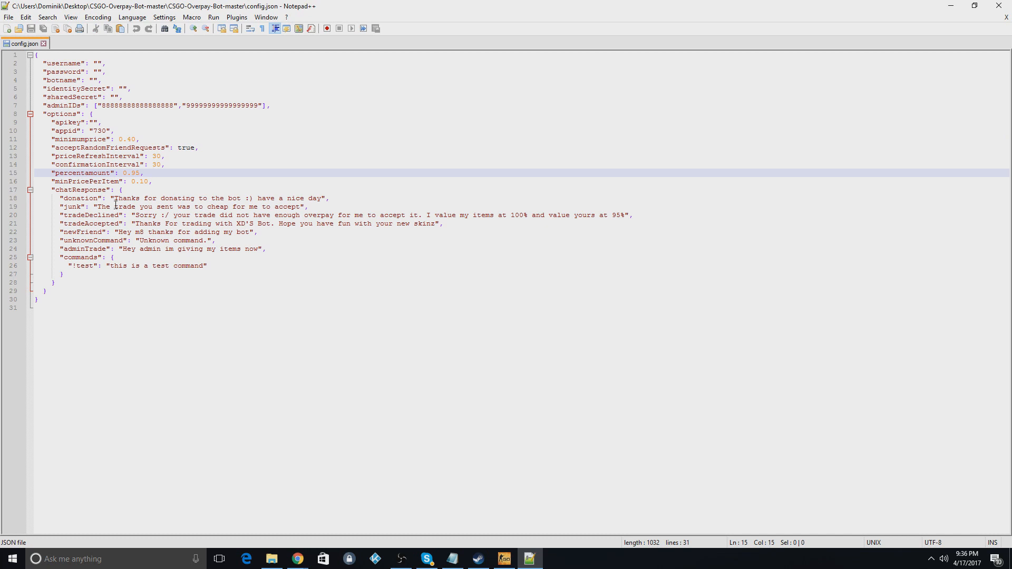
double_click(131, 173)
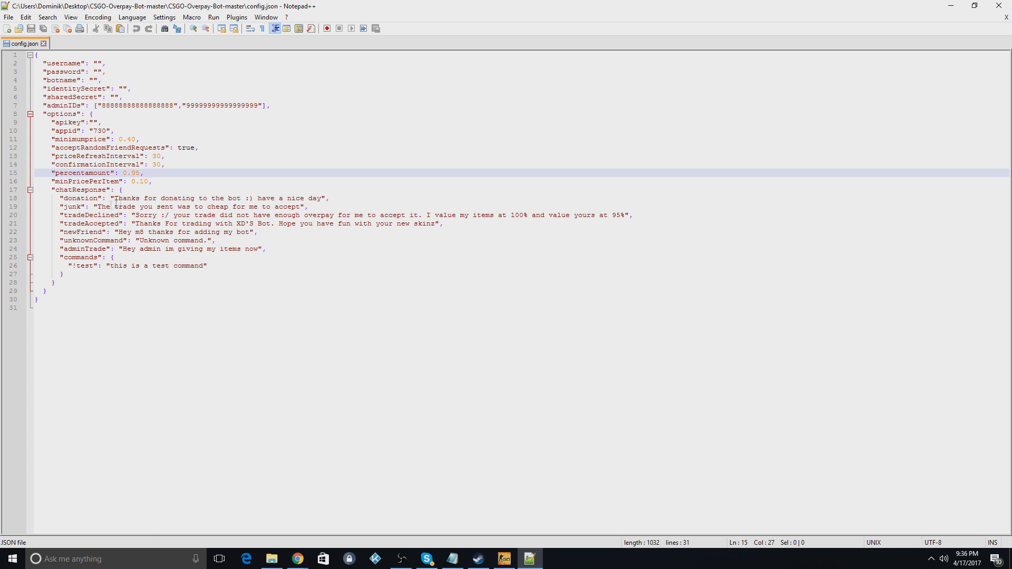
left_click(73, 214)
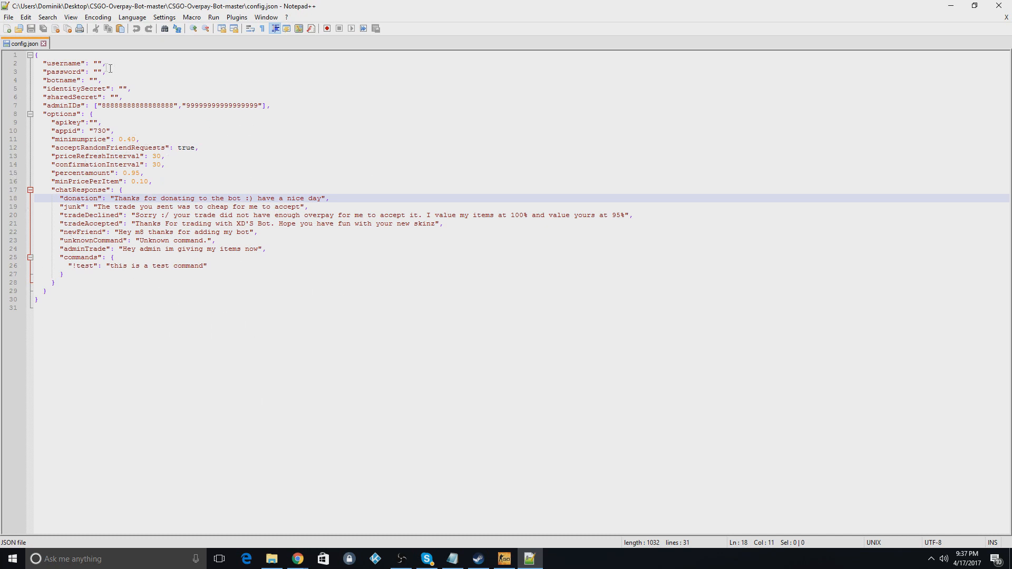
left_click(106, 70)
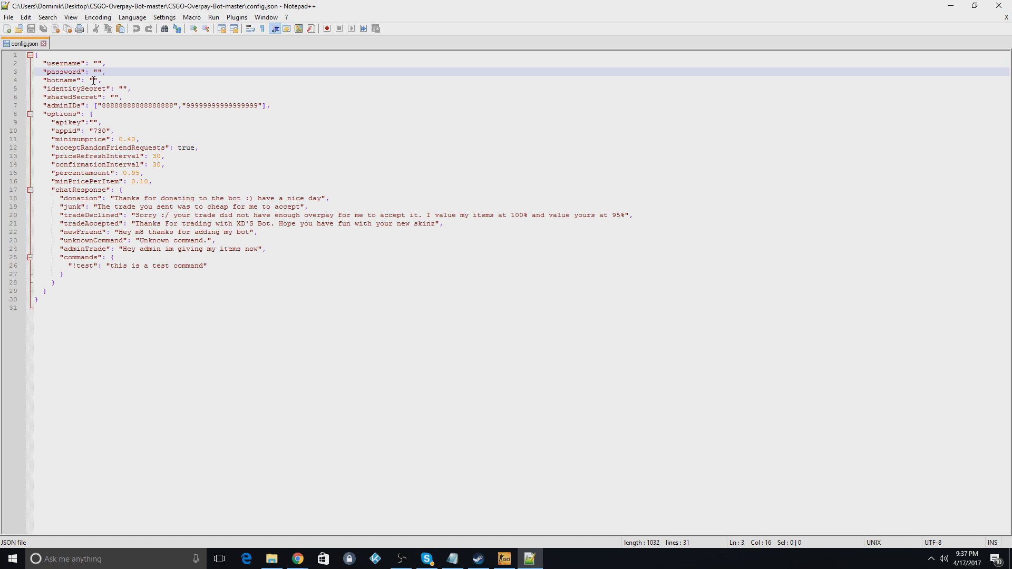